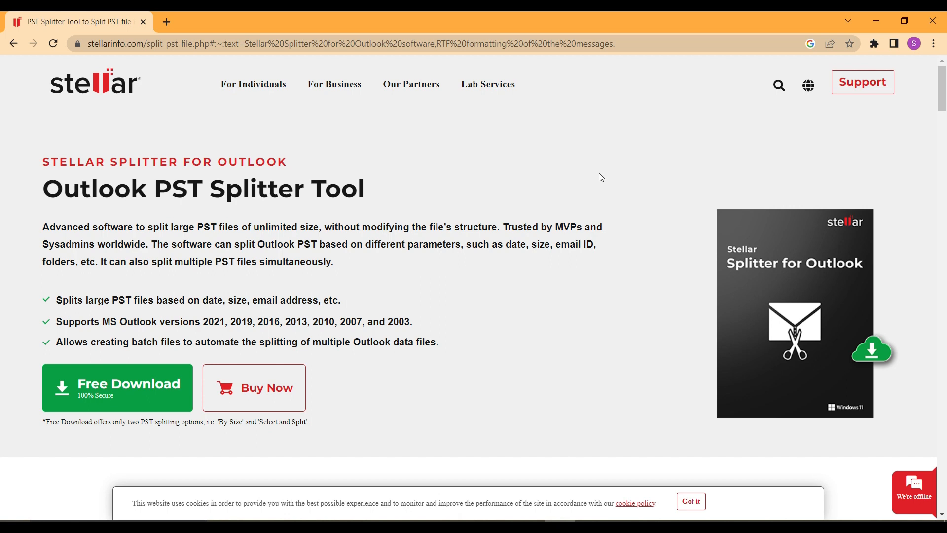
mouse_move(628, 189)
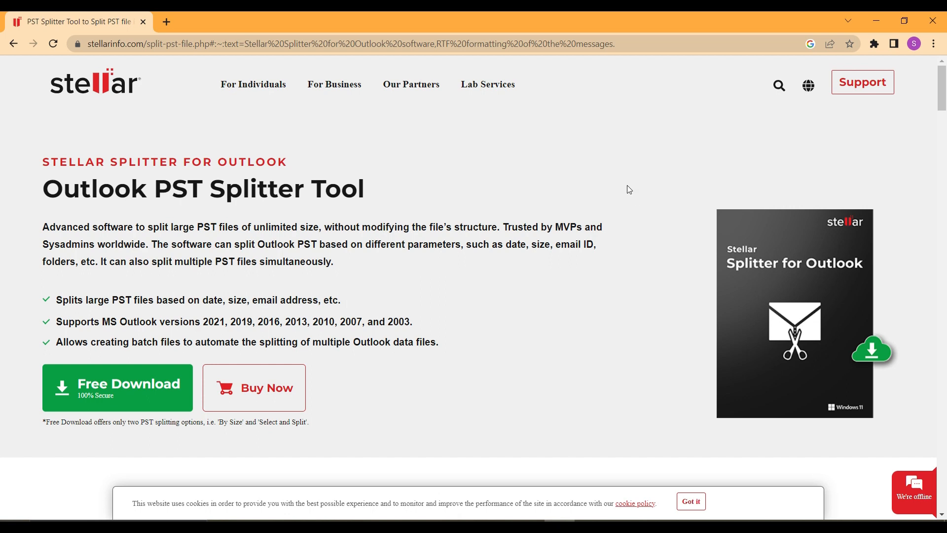
mouse_move(424, 170)
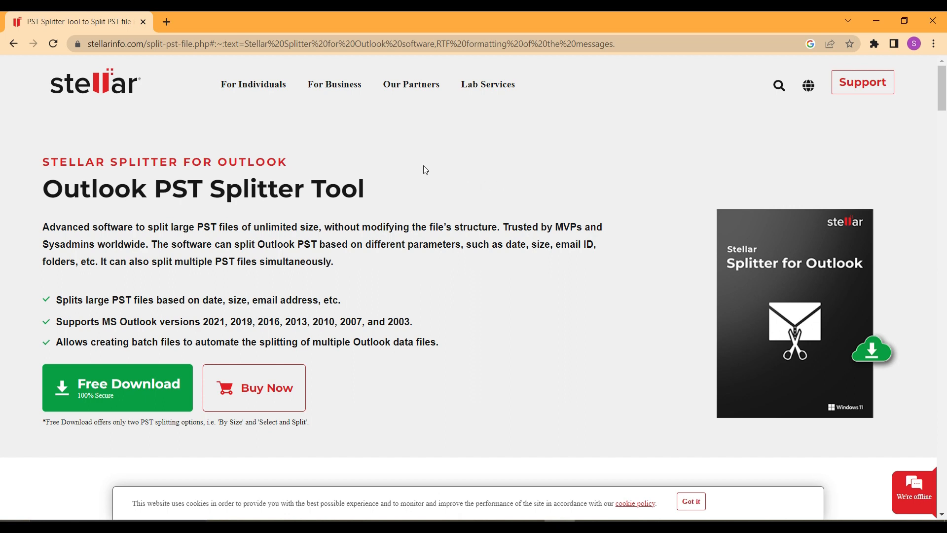
mouse_move(170, 273)
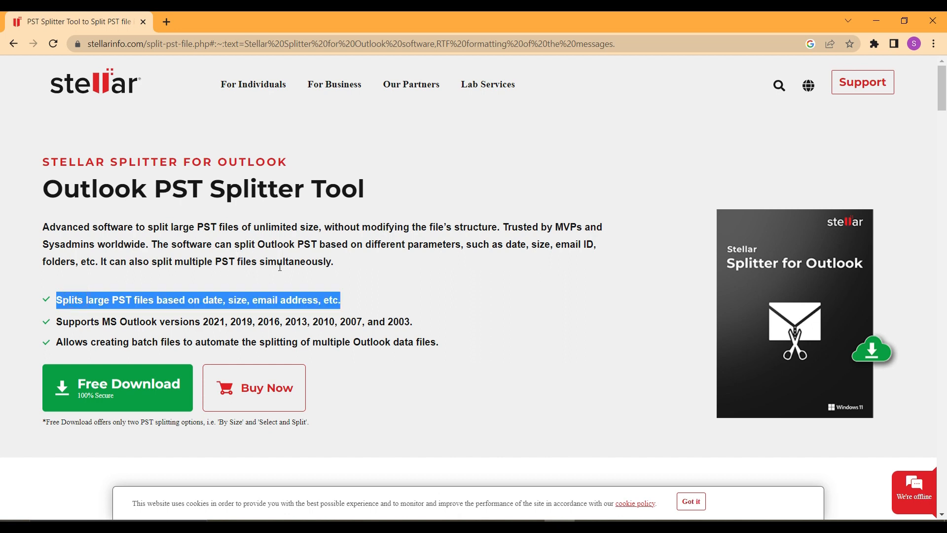
mouse_move(402, 290)
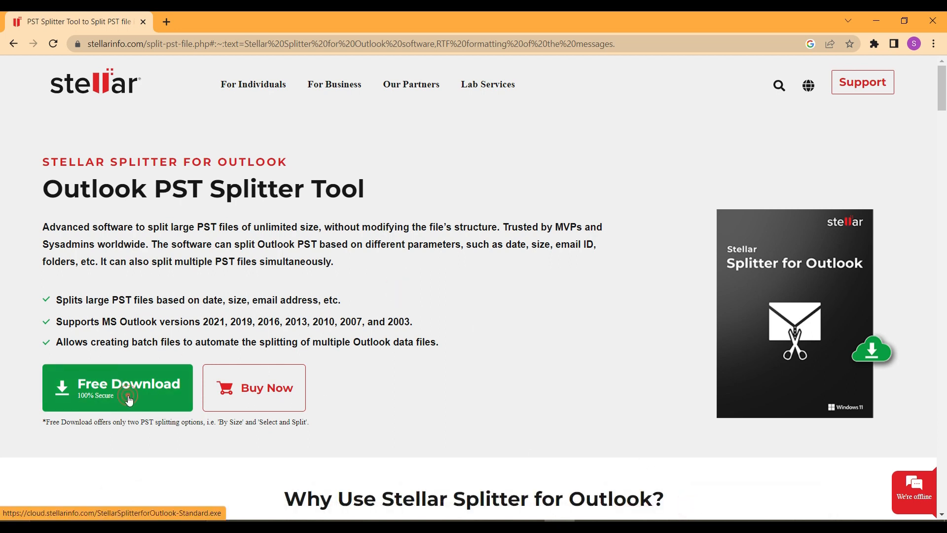
- Download the free Stellar Splitter for Outlook from its product page and launch it
left_click(118, 387)
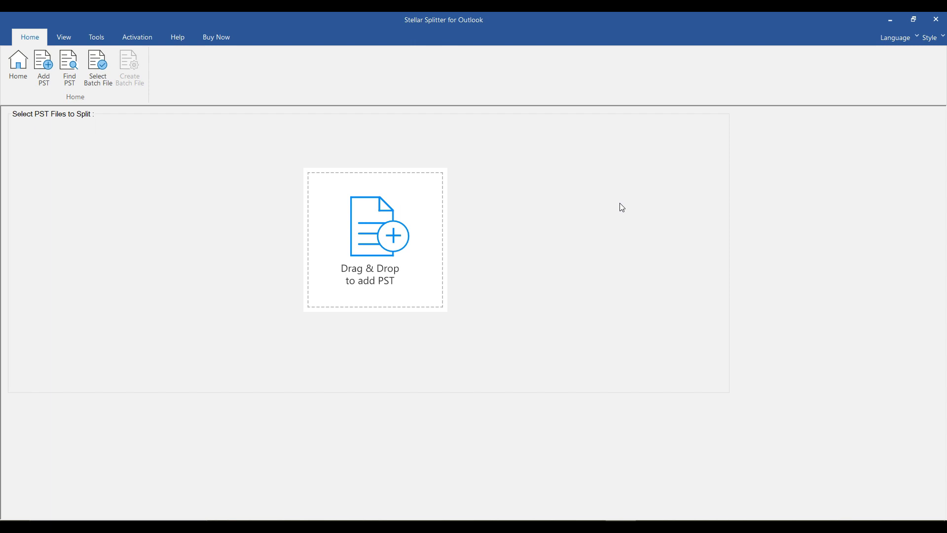
mouse_move(627, 231)
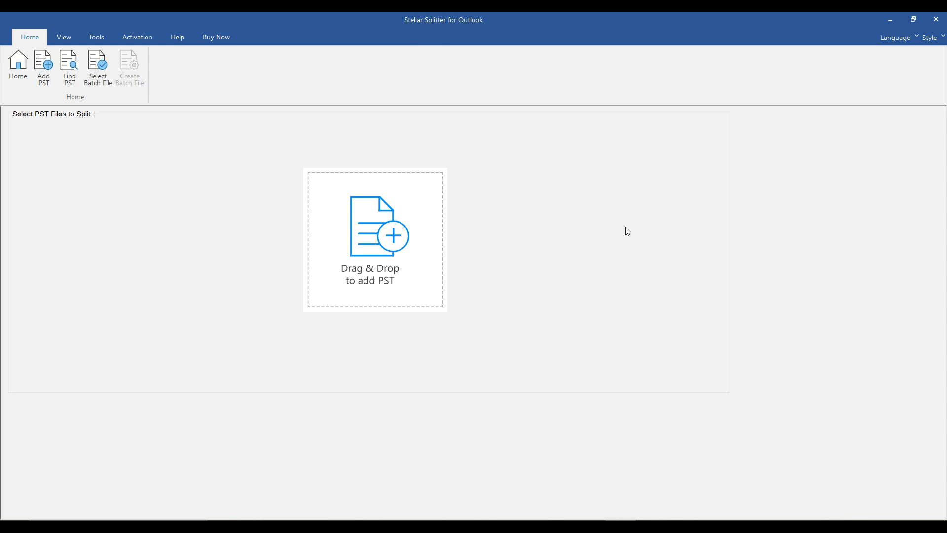
mouse_move(493, 244)
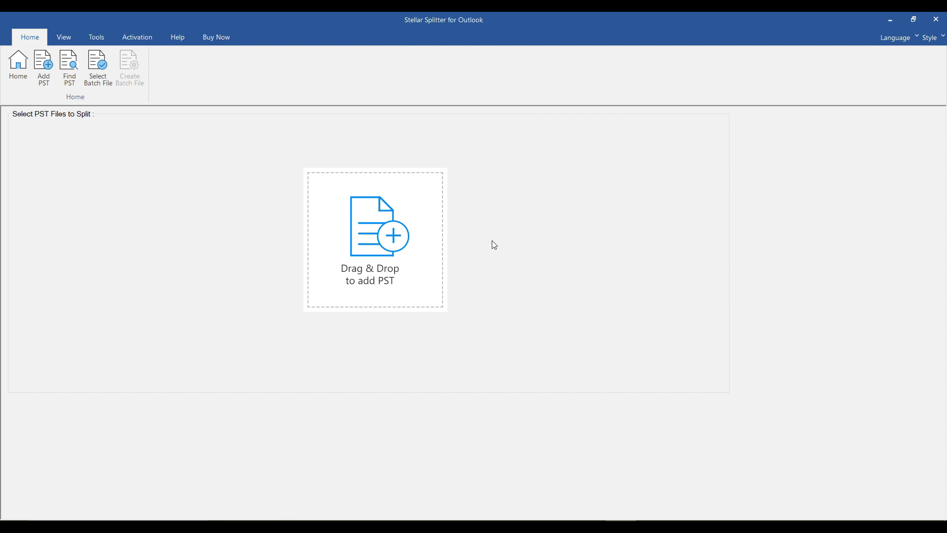
mouse_move(483, 155)
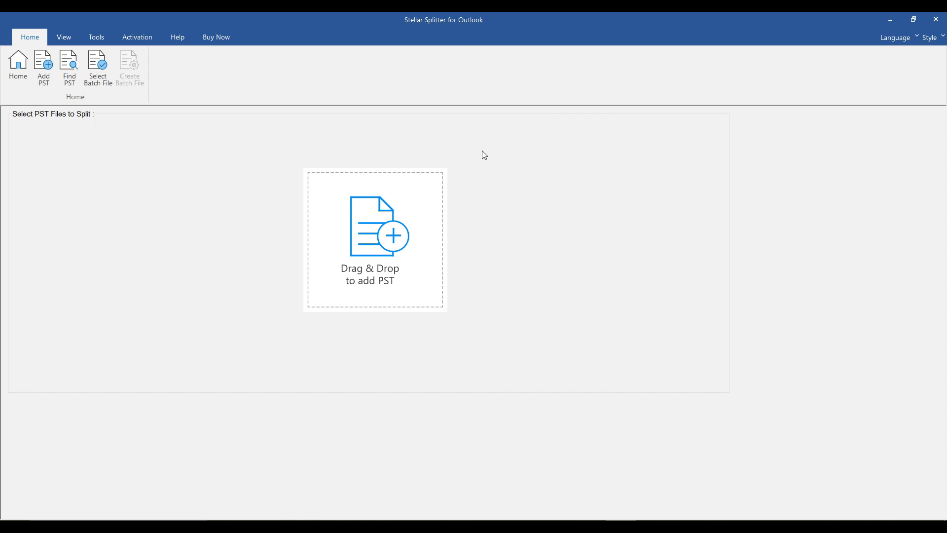
mouse_move(391, 234)
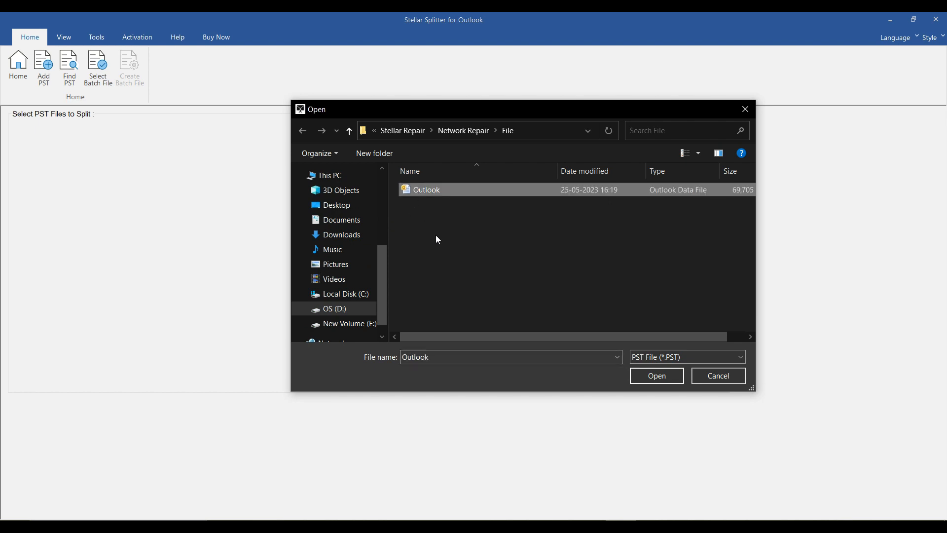
- Load Outlook.pst for splitting and start browsing for a destination folder
left_click(656, 375)
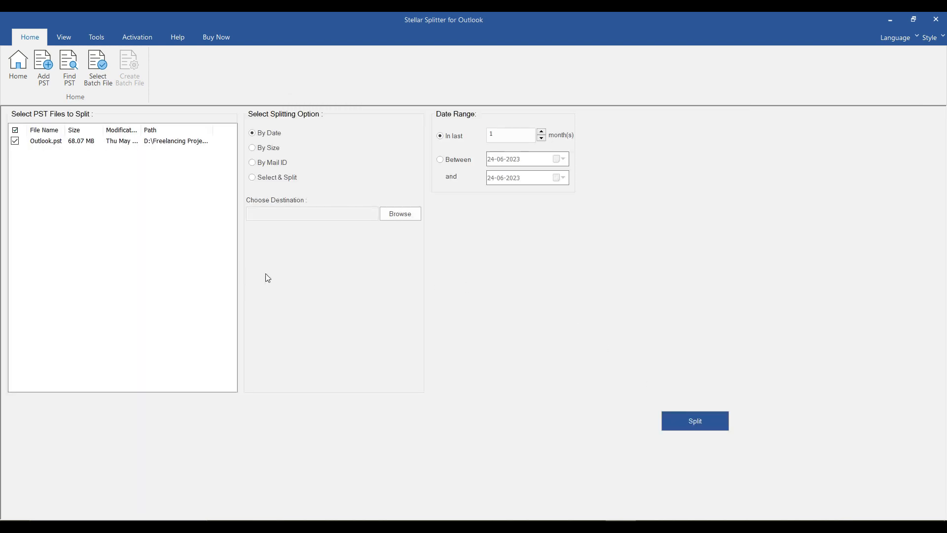
left_click(399, 213)
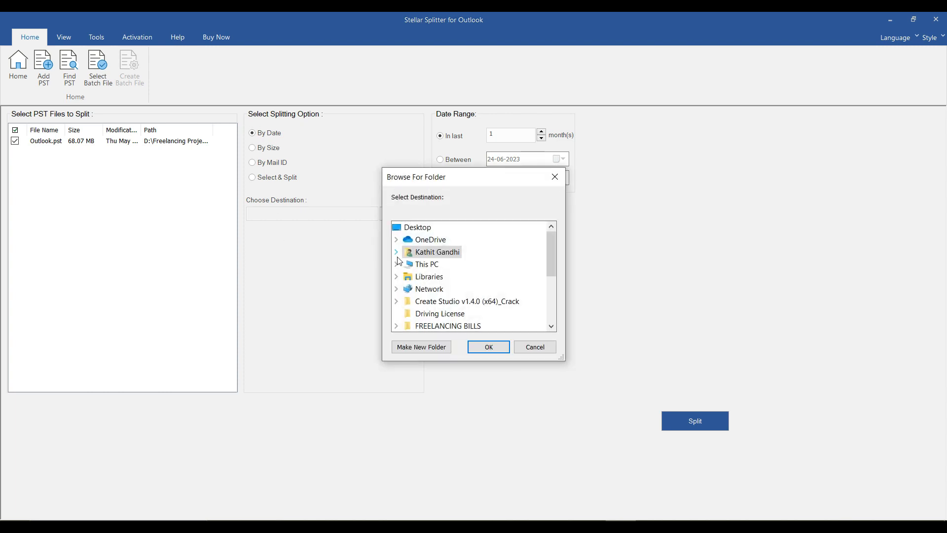
- Choose Stellar Files as the destination, keeping By Date with last 1 month
scroll("down", 3)
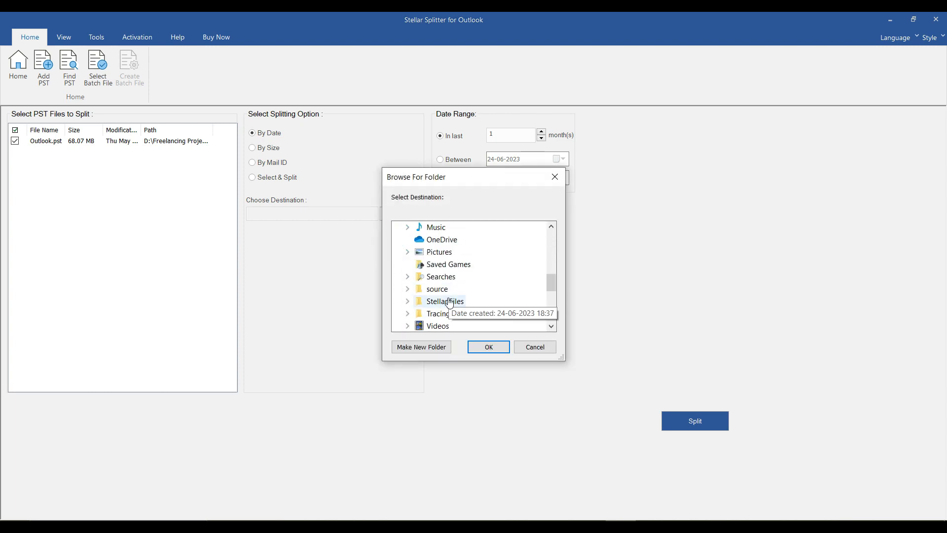
left_click(487, 346)
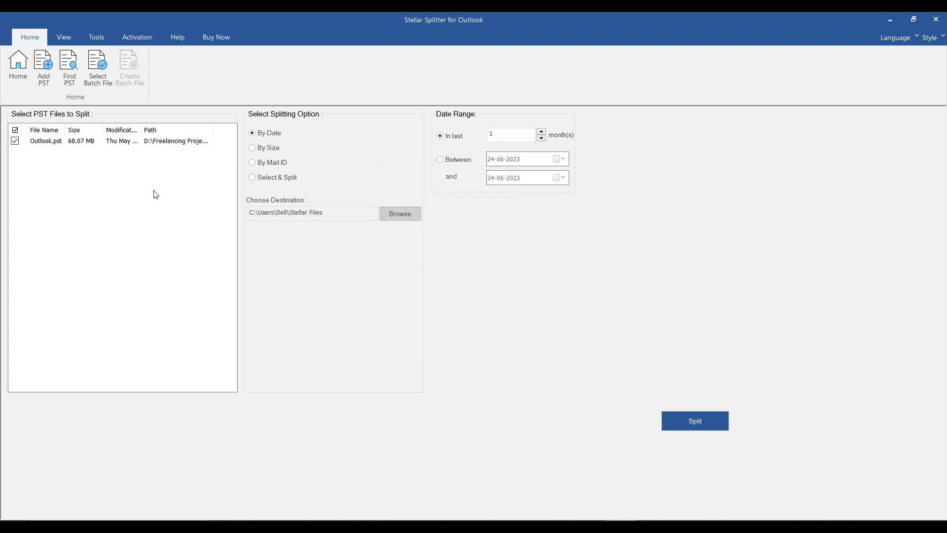
mouse_move(249, 143)
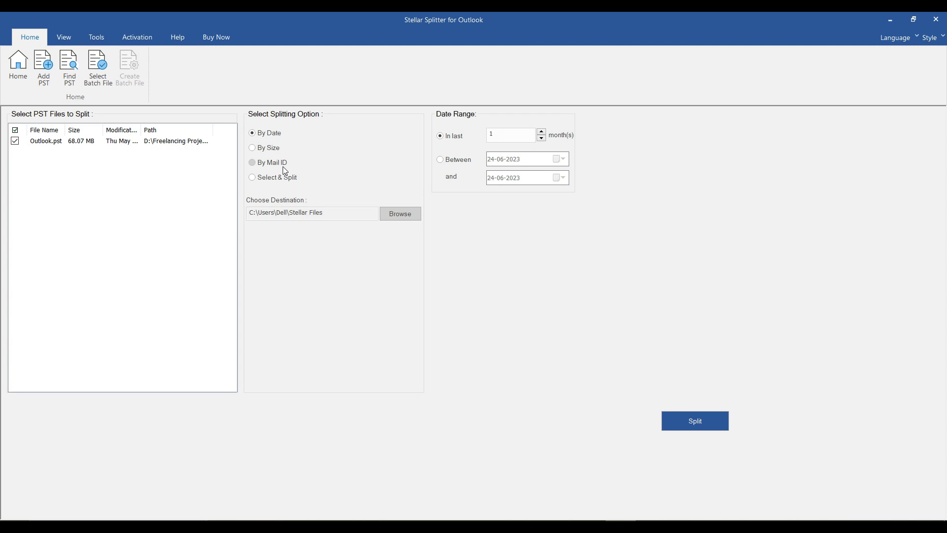
mouse_move(528, 194)
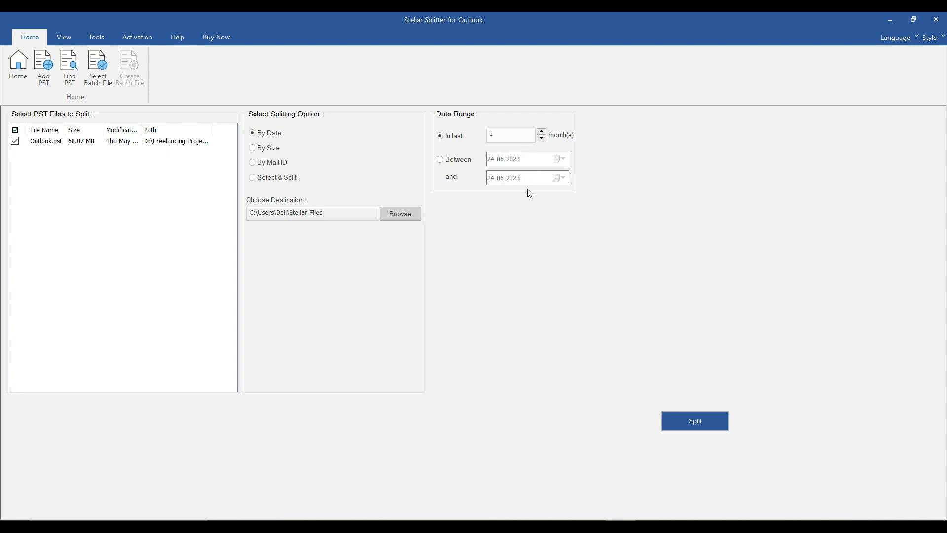
mouse_move(385, 199)
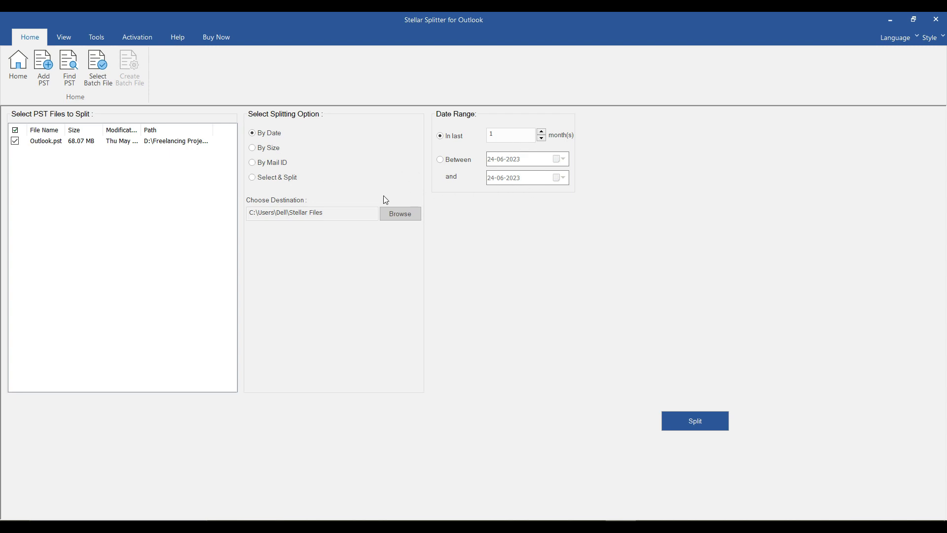
mouse_move(518, 362)
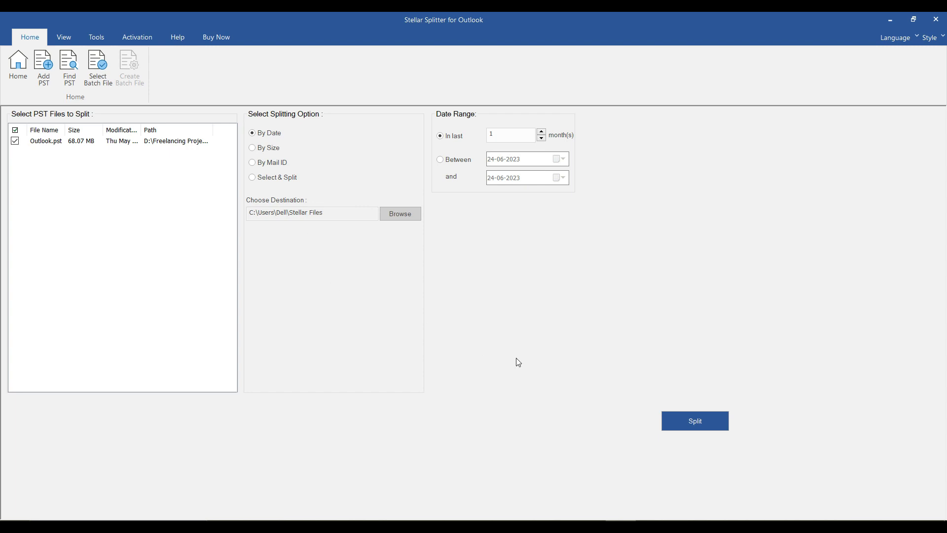
mouse_move(695, 420)
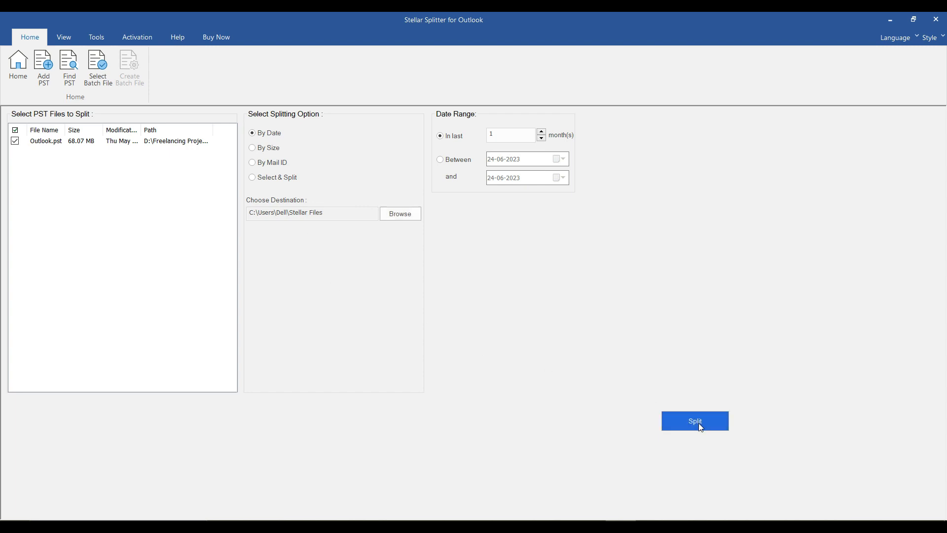
- Split Outlook.pst by date into Stellar Files and acknowledge the Split Complete notice
left_click(695, 421)
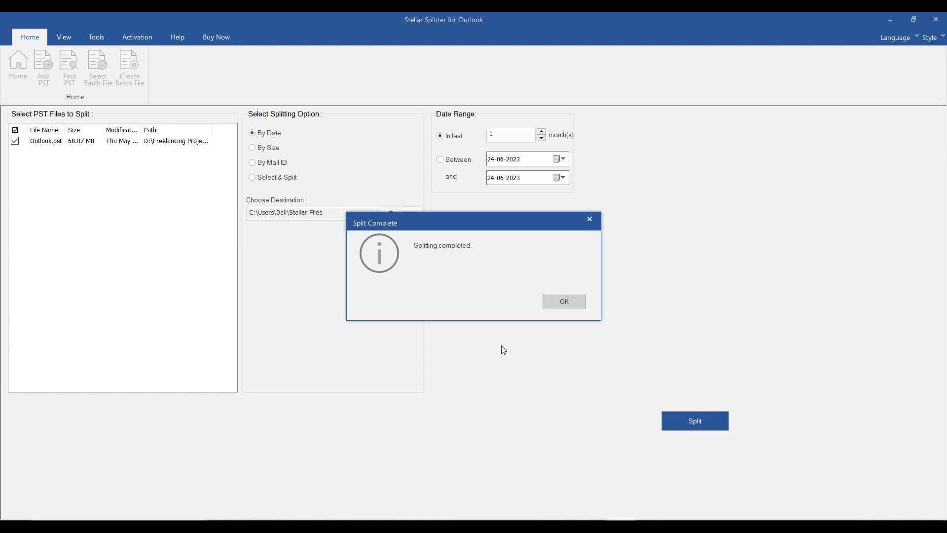
left_click(563, 302)
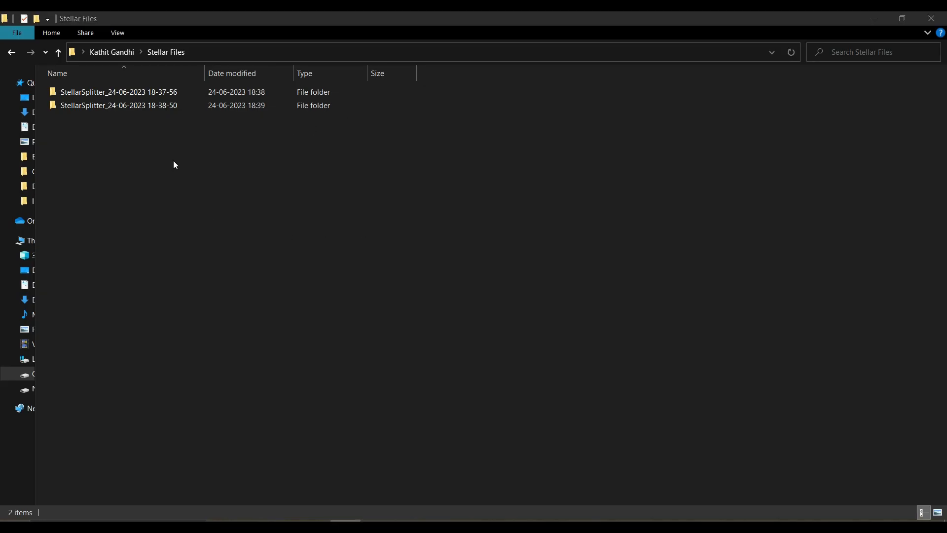
mouse_move(203, 155)
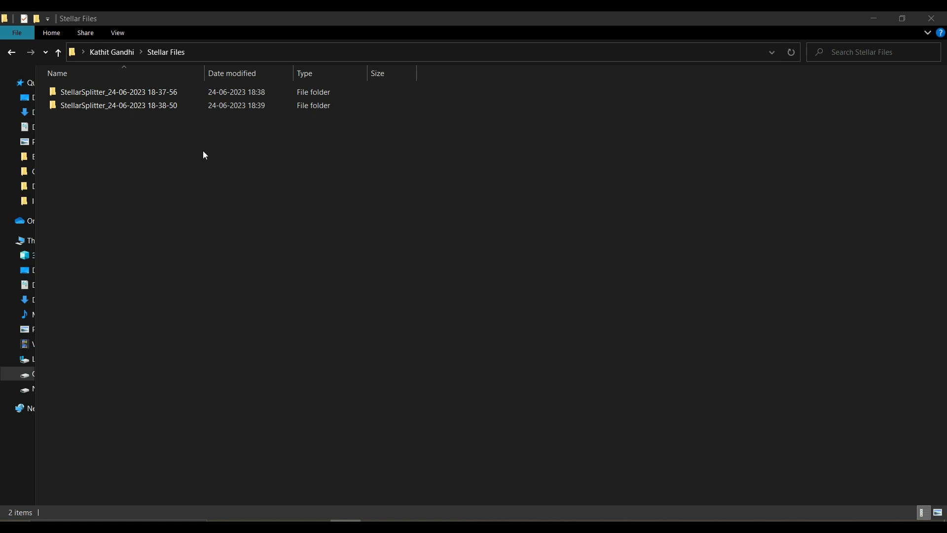